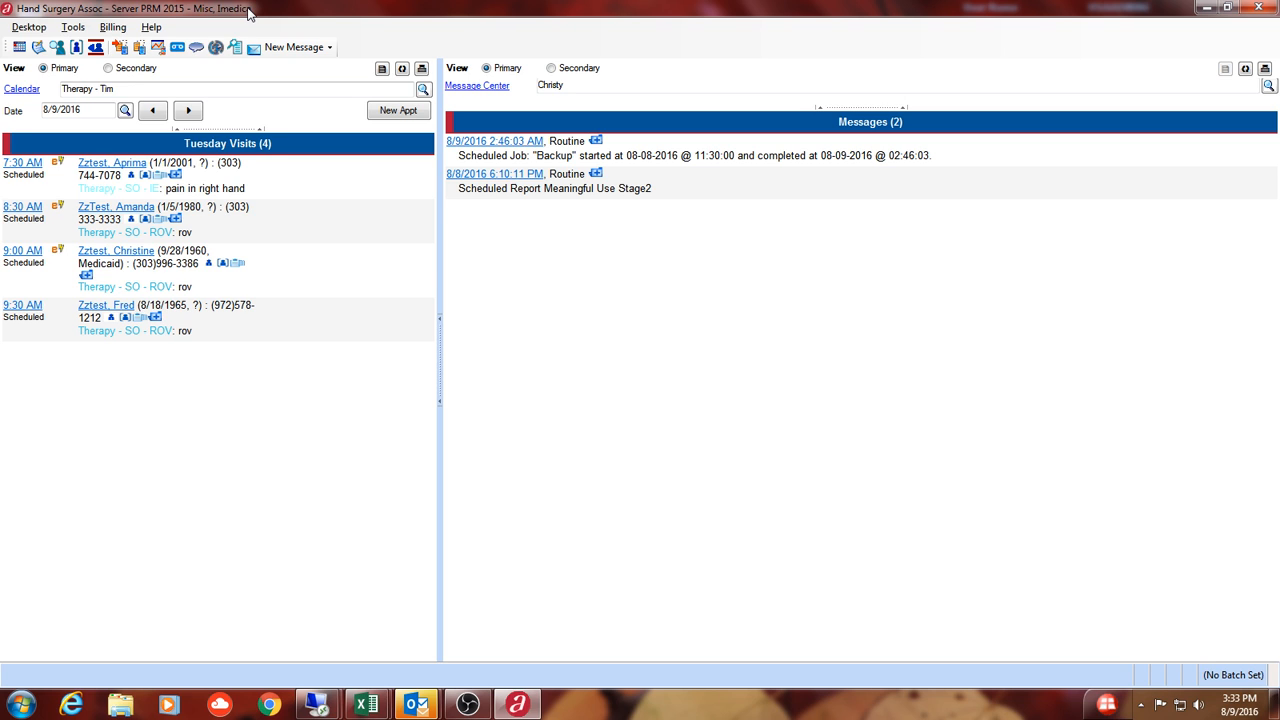
pyautogui.moveTo(256, 12)
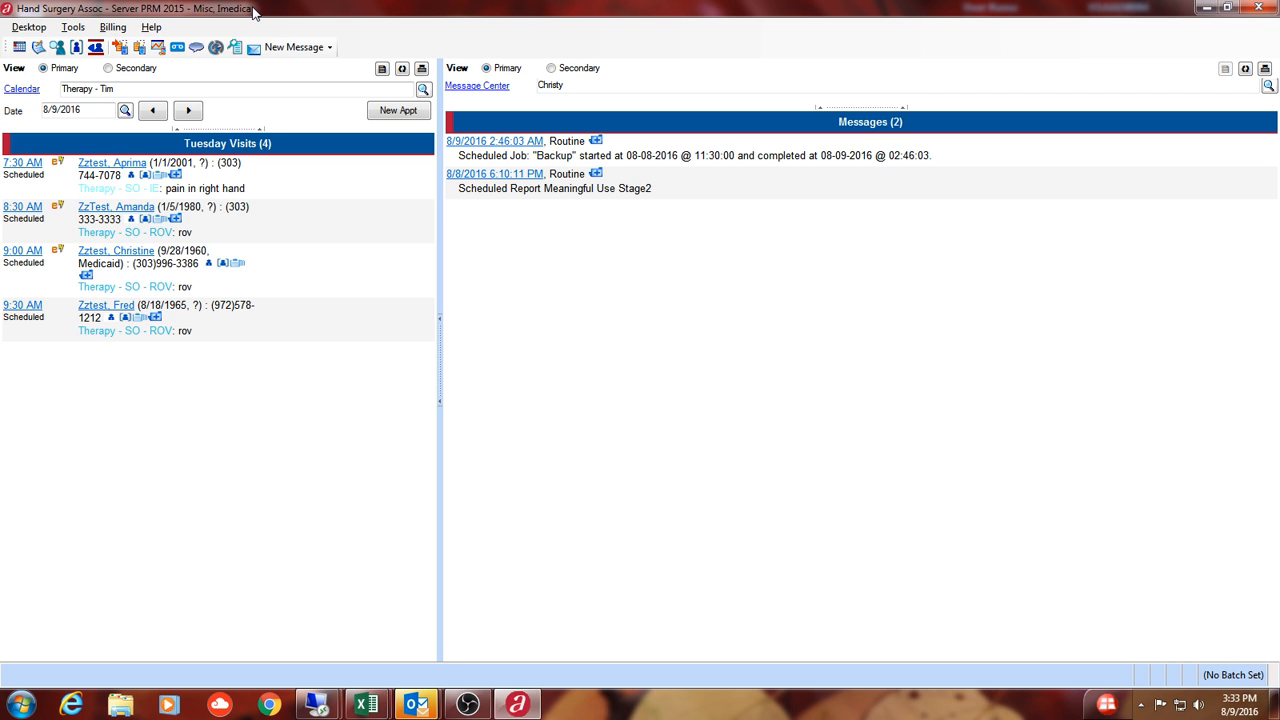
pyautogui.moveTo(196, 18)
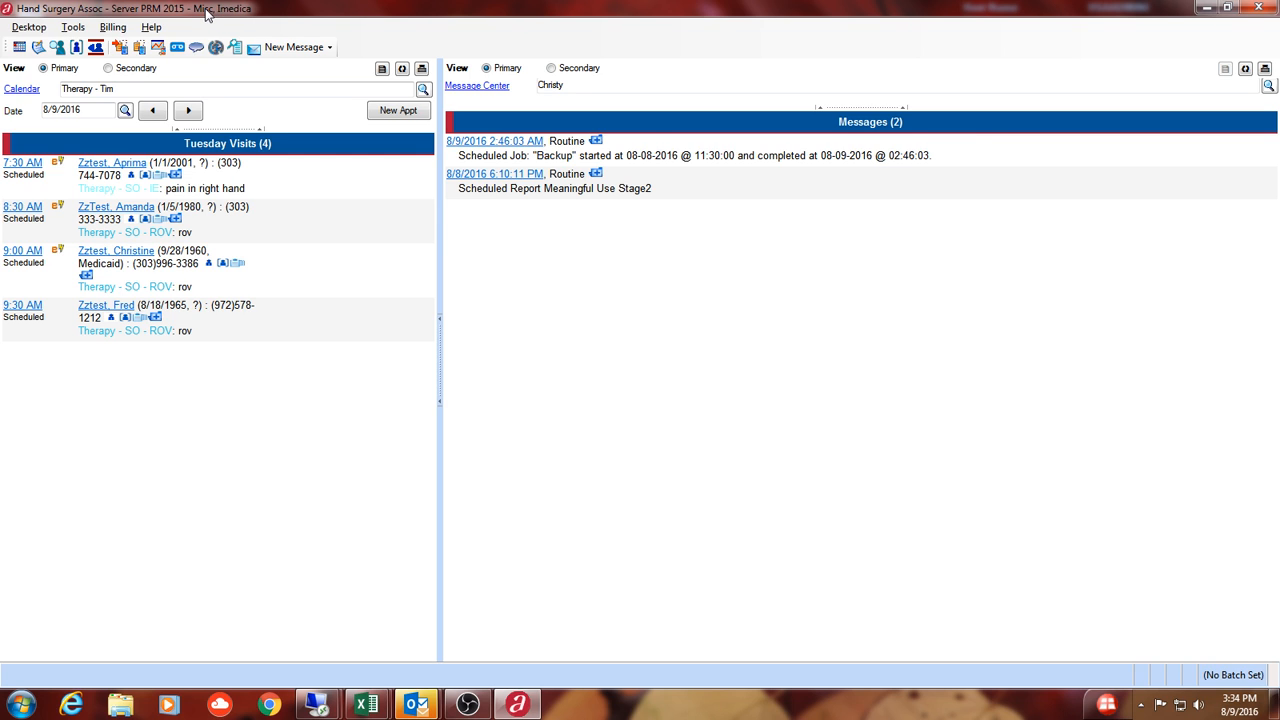
pyautogui.moveTo(304, 24)
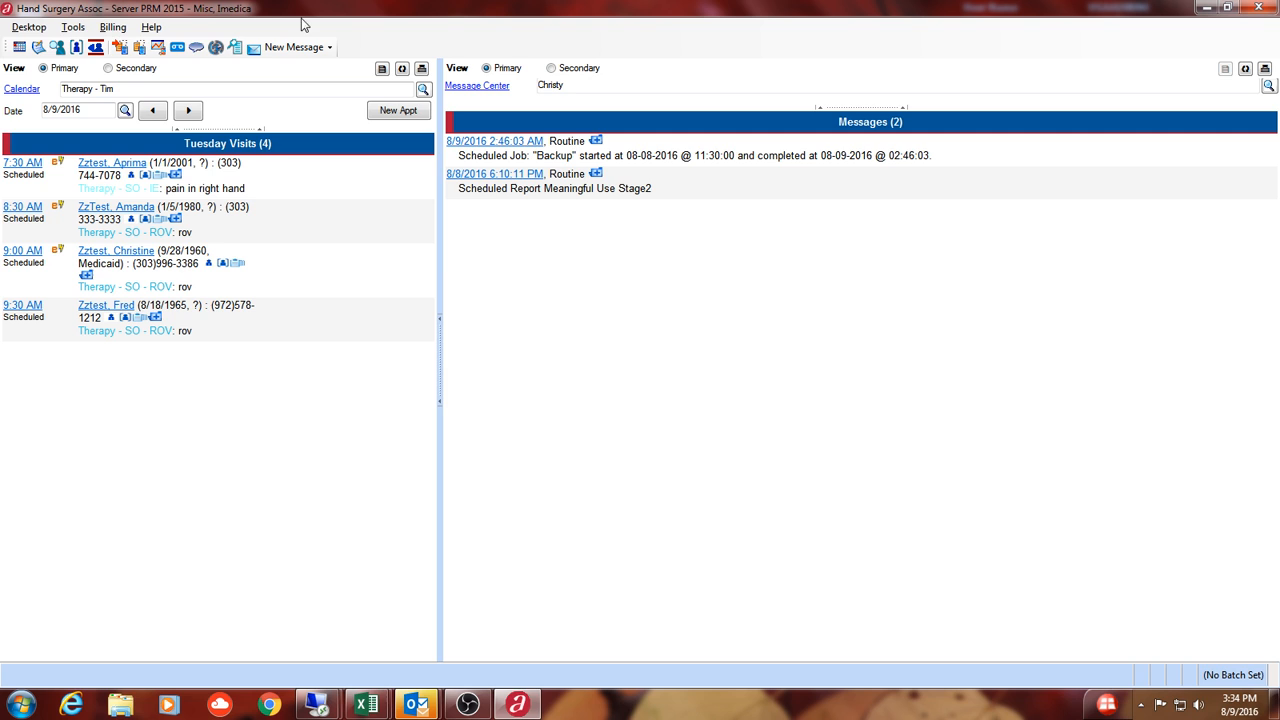
pyautogui.moveTo(20, 88)
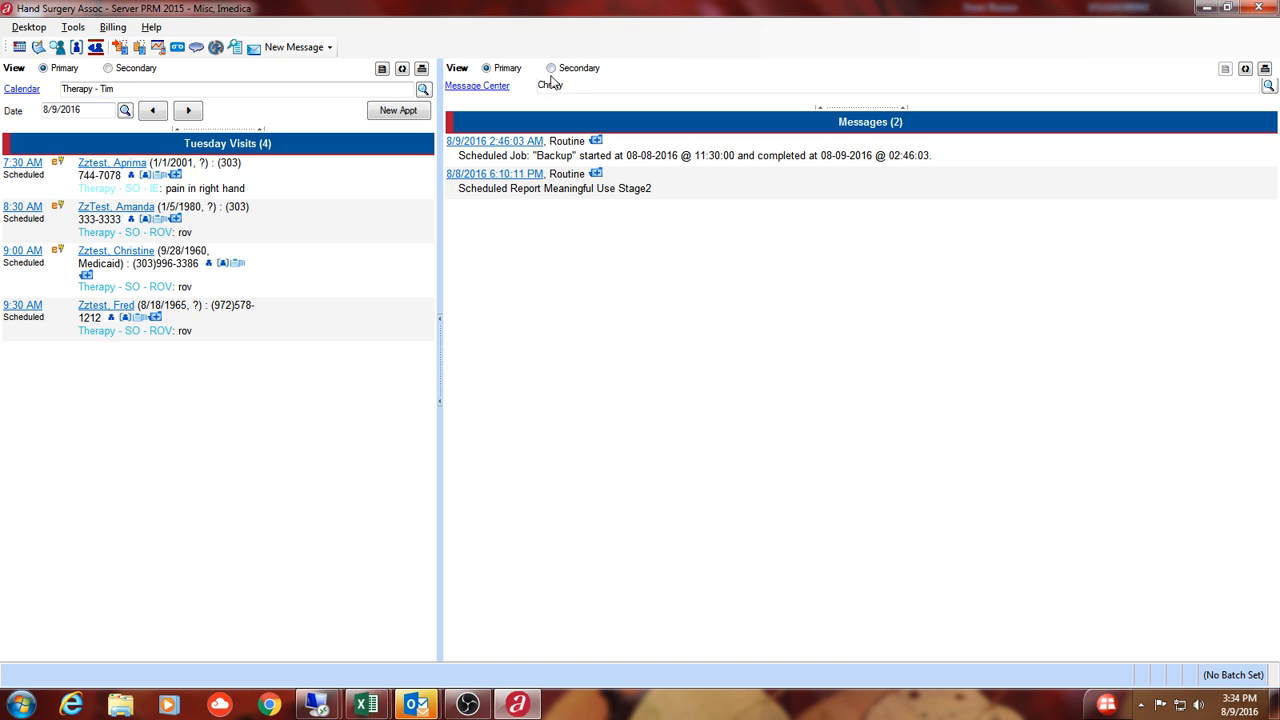
# Step: Switch the right desktop pane to its Secondary view, an empty note filter
pyautogui.click(552, 68)
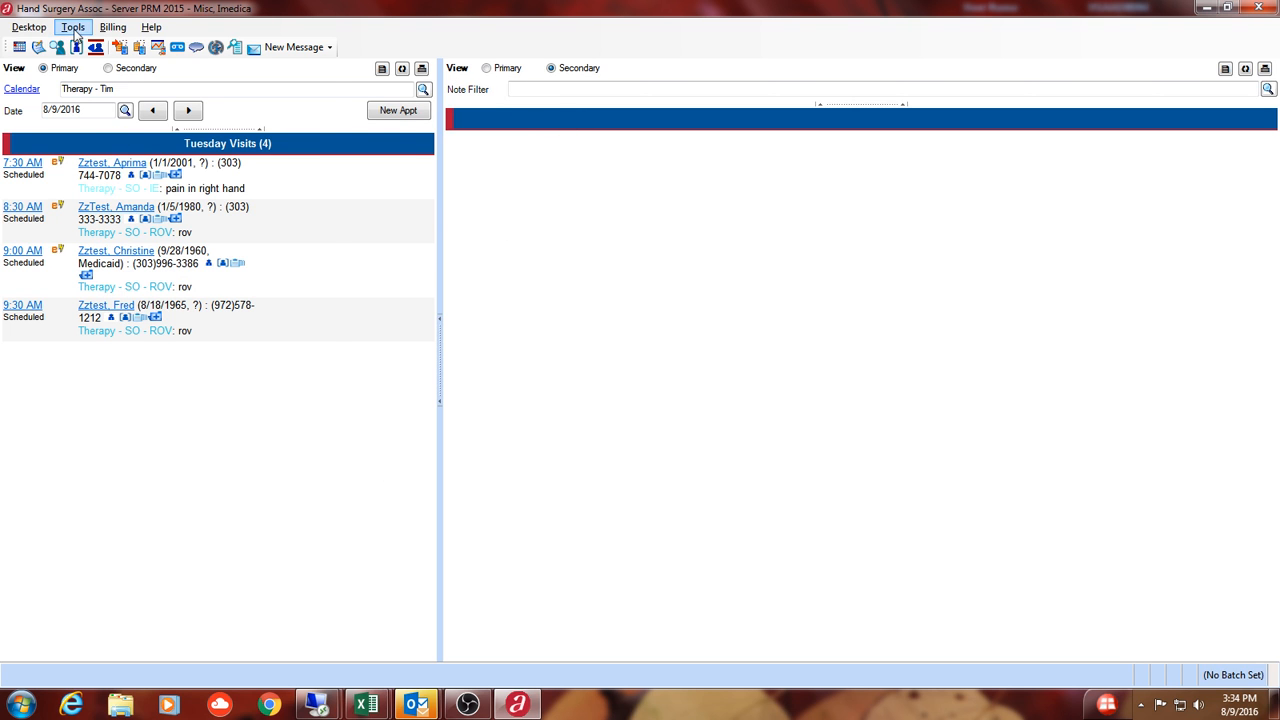
# Step: In Configure My Desktop, set the right pane's Secondary control to Visit Center and save
pyautogui.click(72, 28)
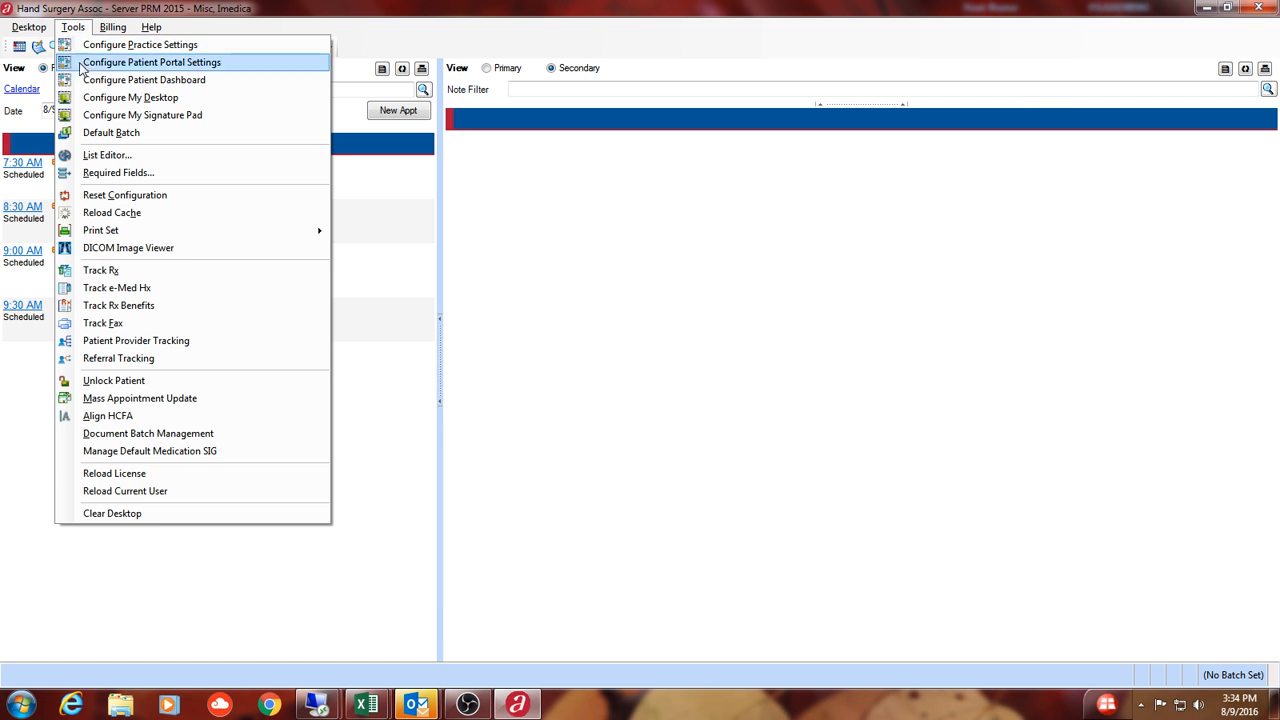
pyautogui.click(130, 96)
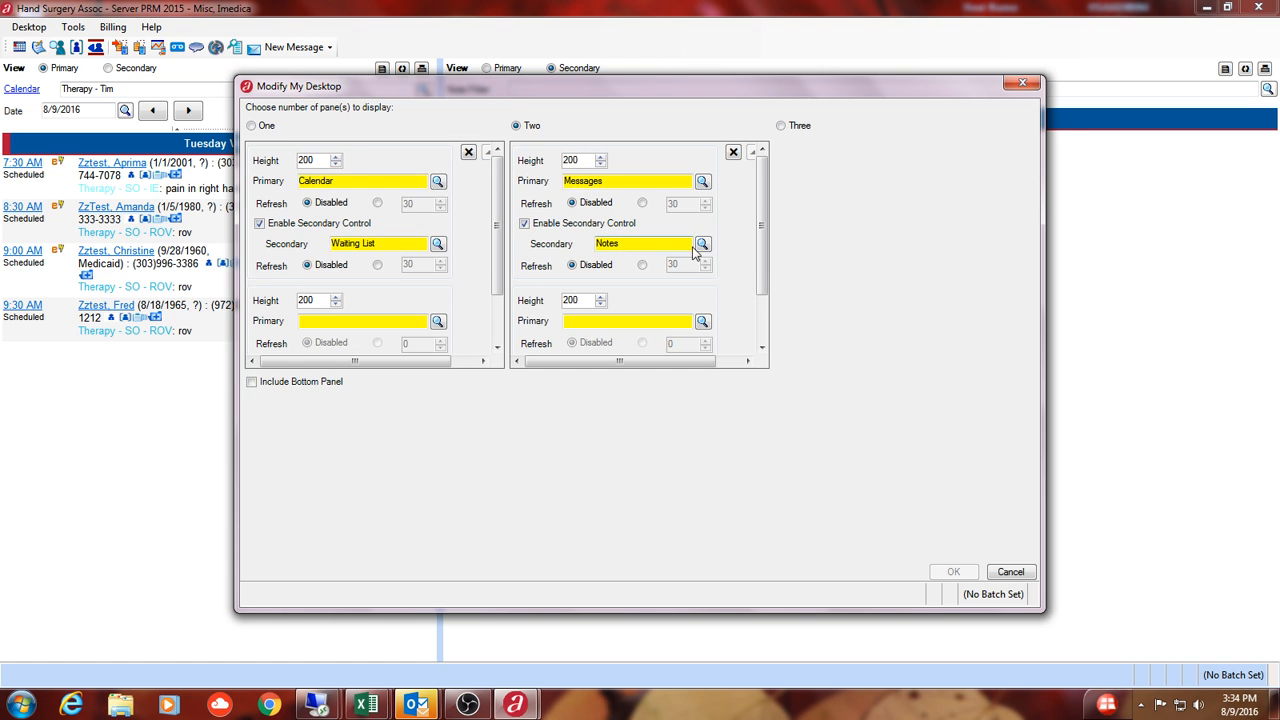
pyautogui.click(702, 244)
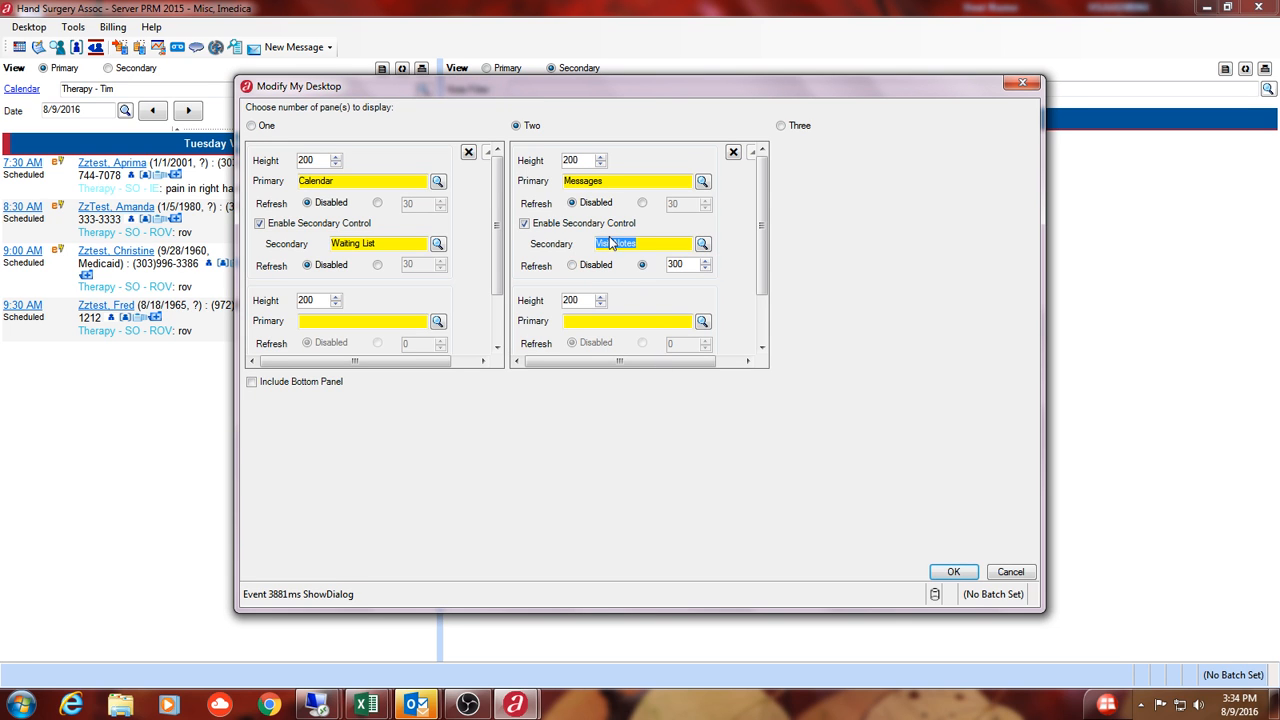
pyautogui.click(952, 572)
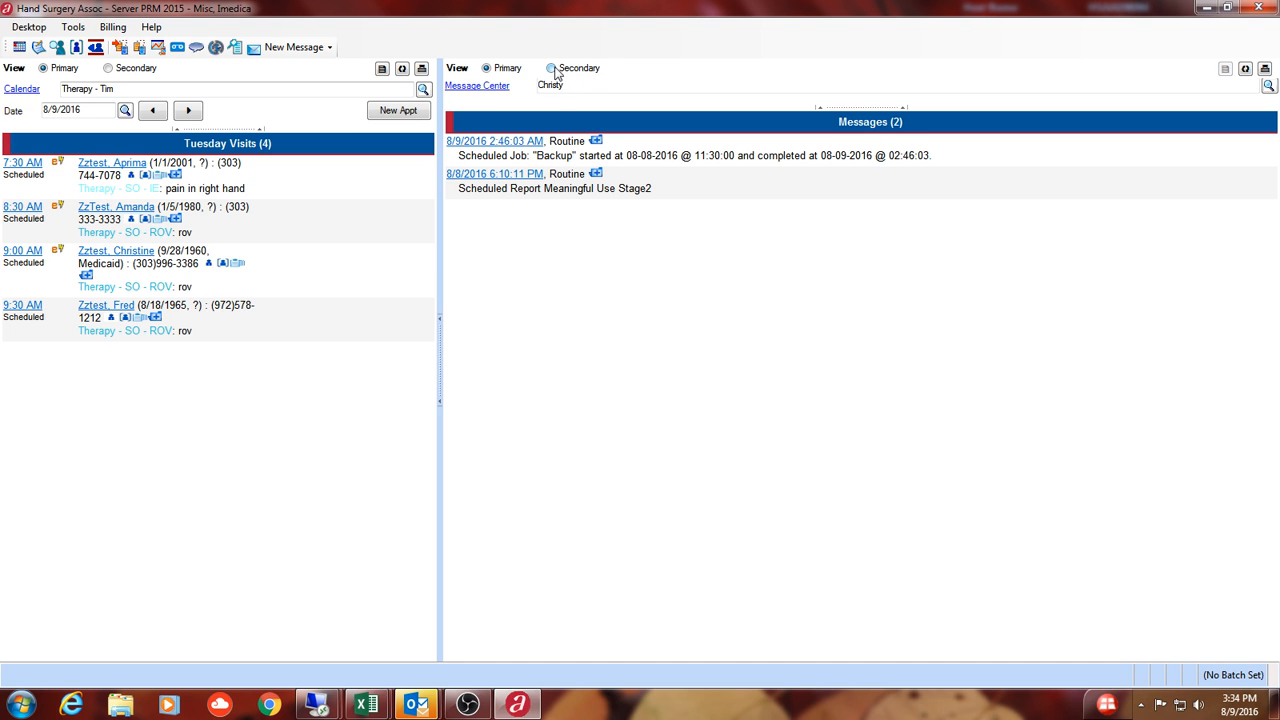
# Step: Show the secondary Visit Center and filter it by 'my' to My Incomplete Notes
pyautogui.click(550, 68)
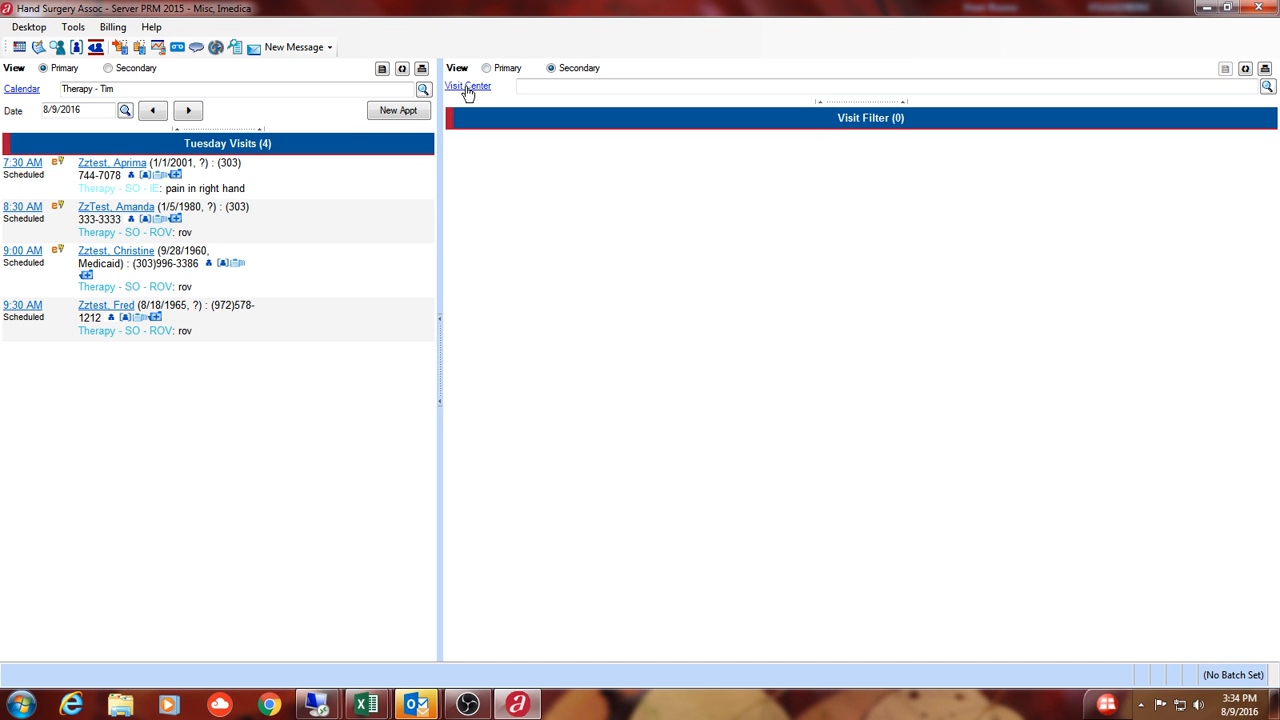
pyautogui.click(550, 68)
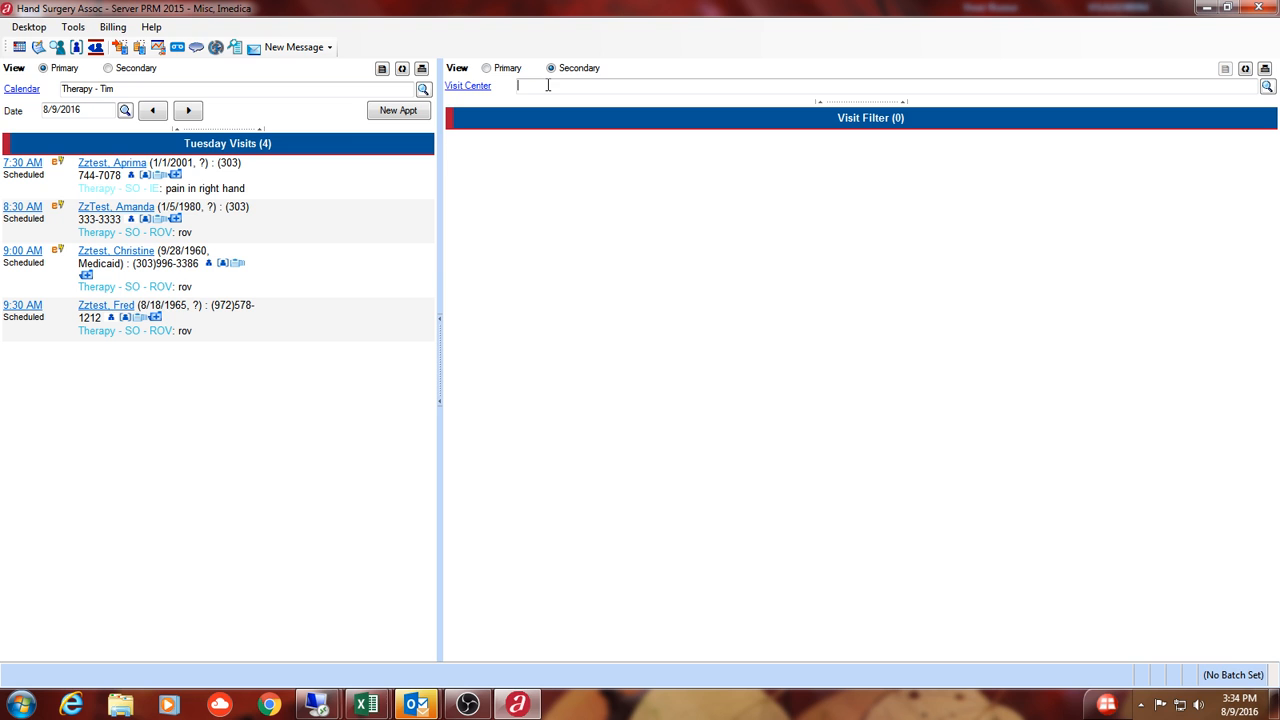
pyautogui.write('my')
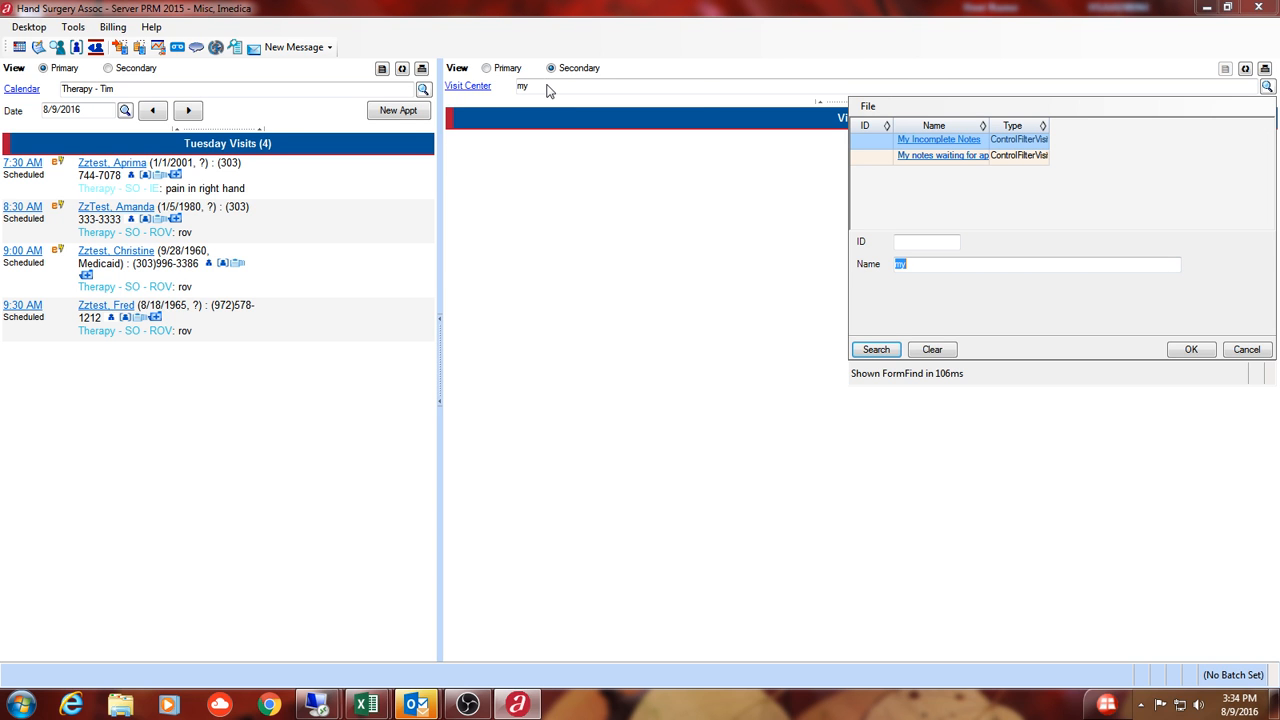
pyautogui.click(876, 348)
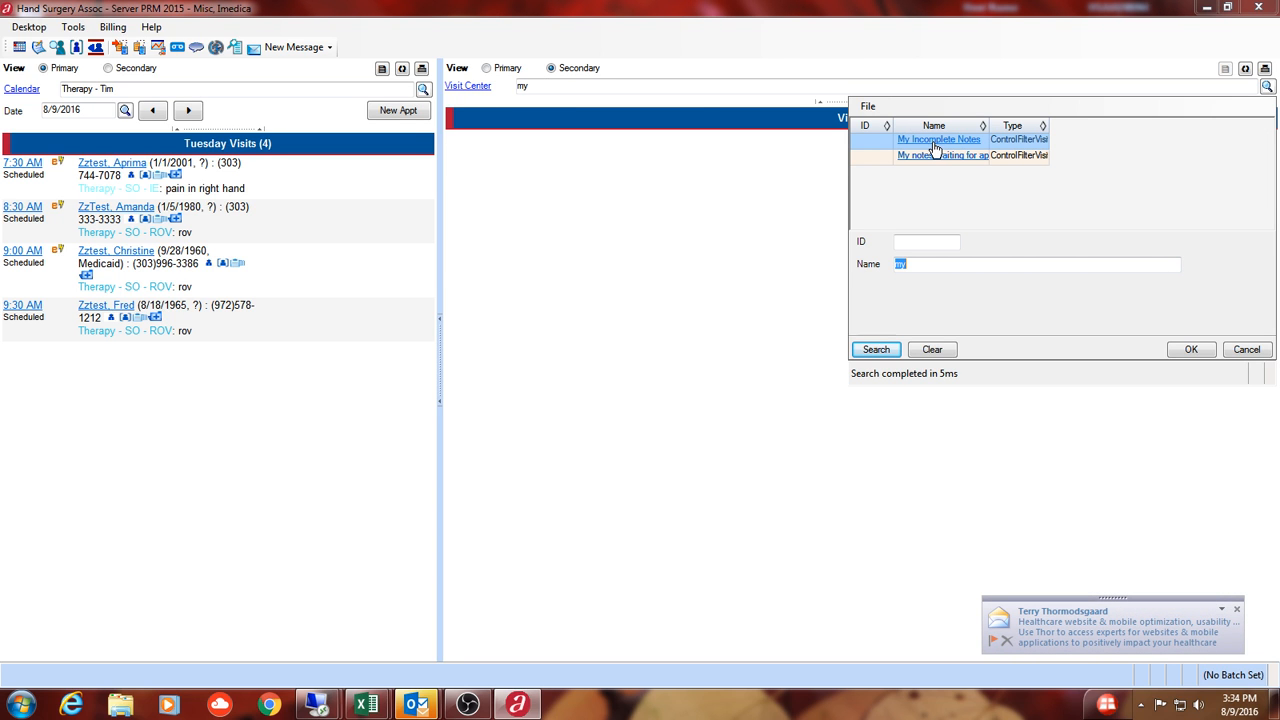
pyautogui.moveTo(988, 148)
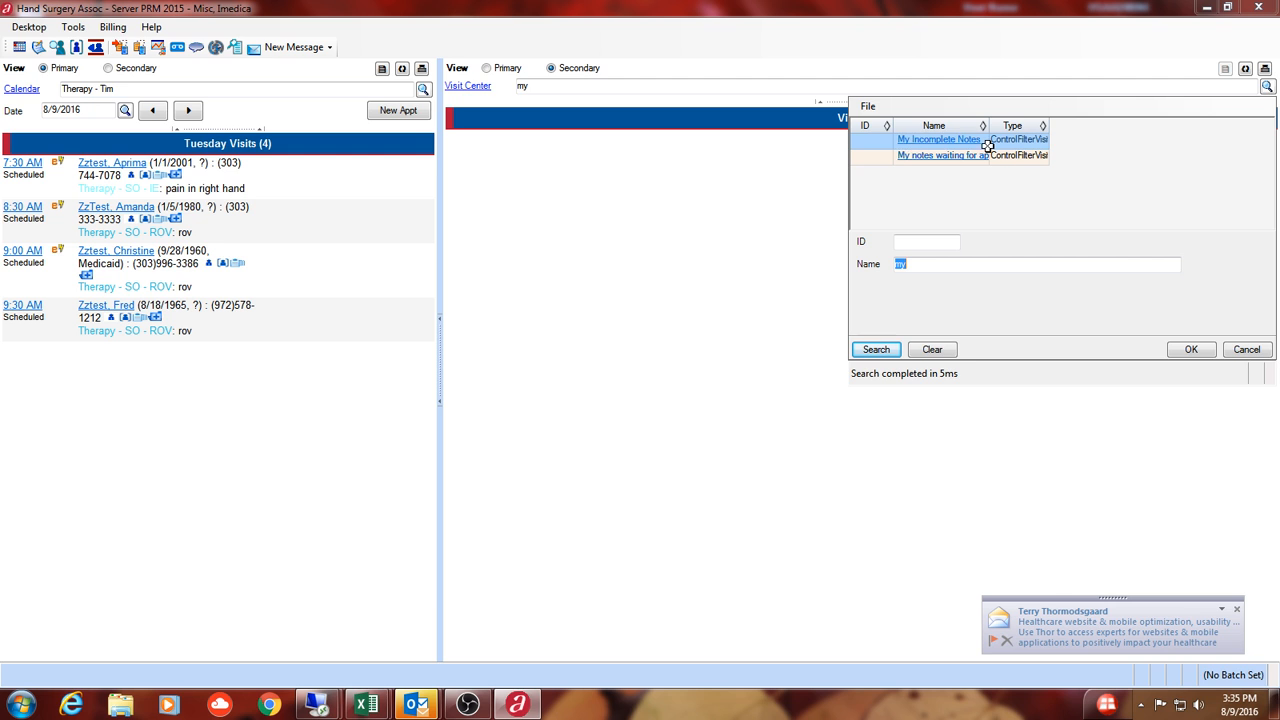
pyautogui.moveTo(920, 160)
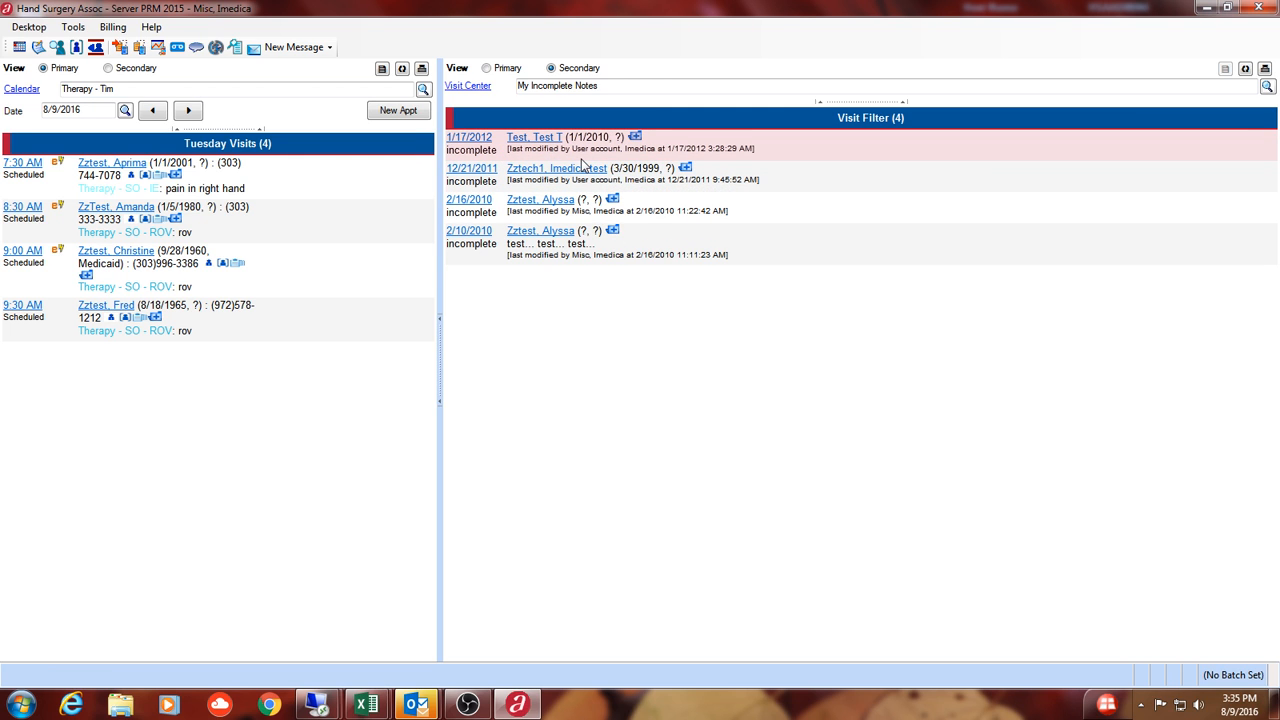
pyautogui.moveTo(508, 144)
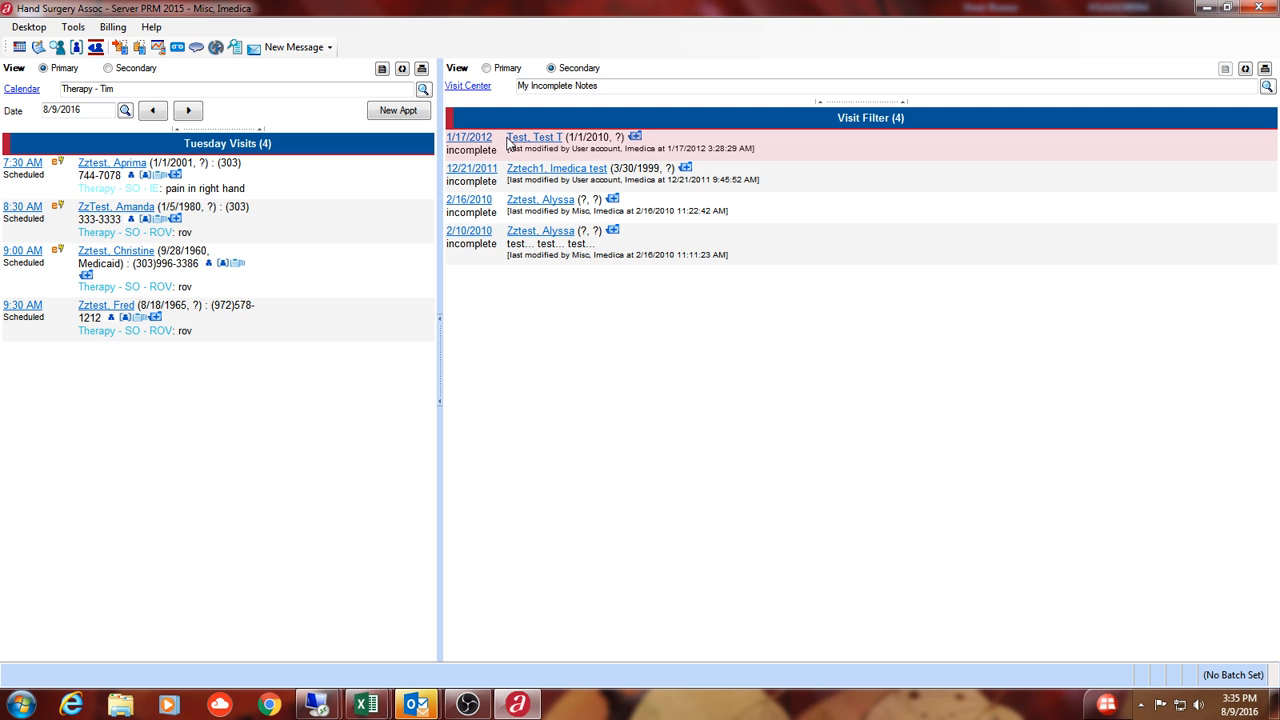
pyautogui.moveTo(532, 144)
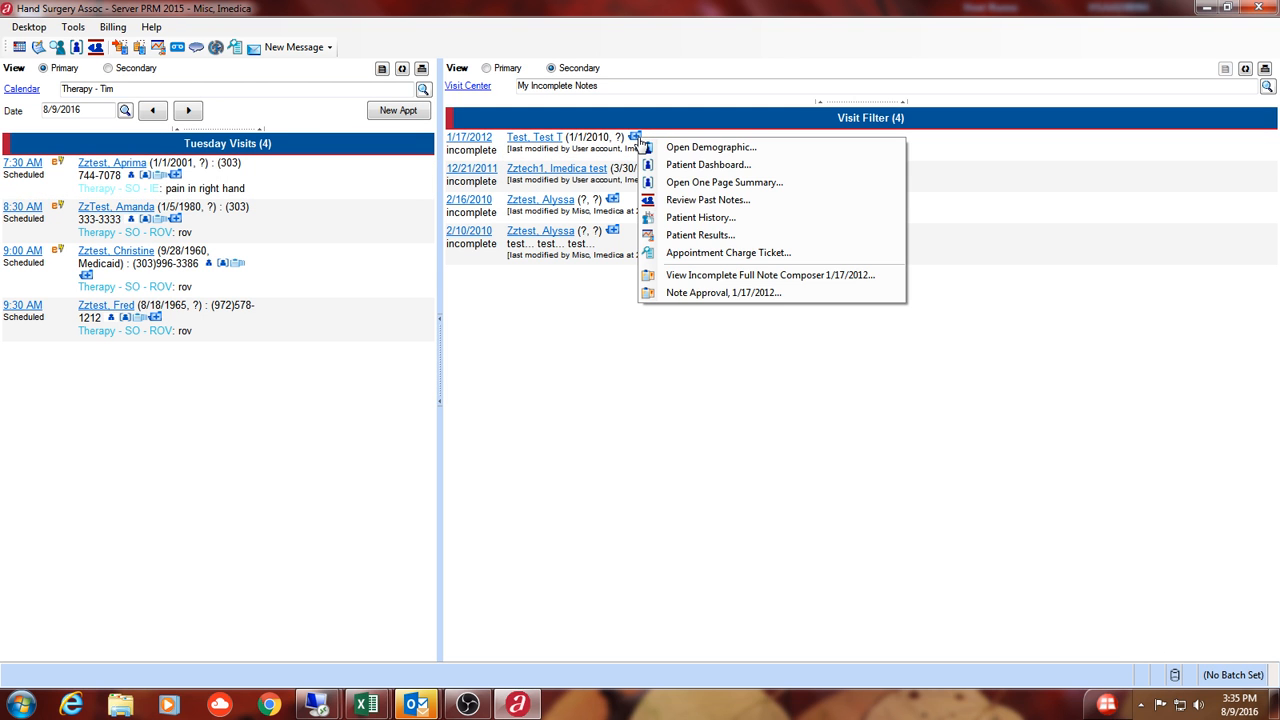
pyautogui.moveTo(772, 276)
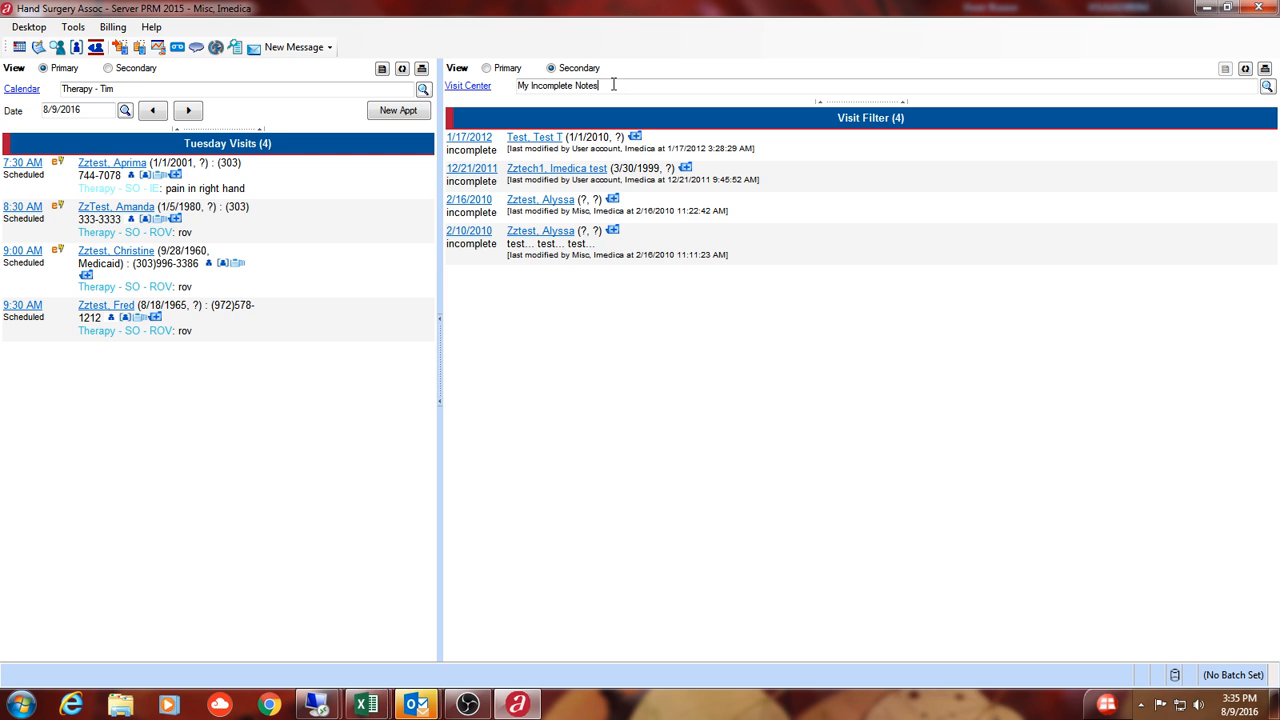
# Step: Replace the Visit Center filter with My notes waiting for approval, listing no visits
pyautogui.tripleClick(556, 84)
pyautogui.write('My notes waiting for approval')
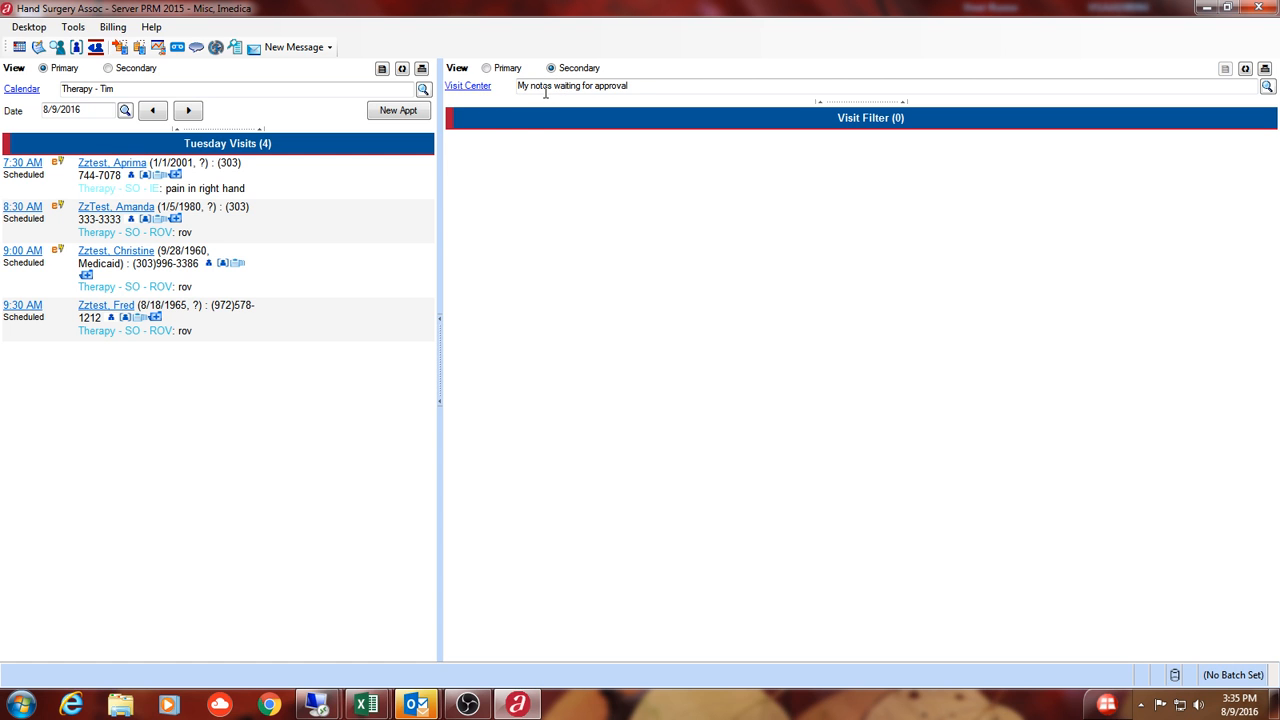
pyautogui.click(116, 162)
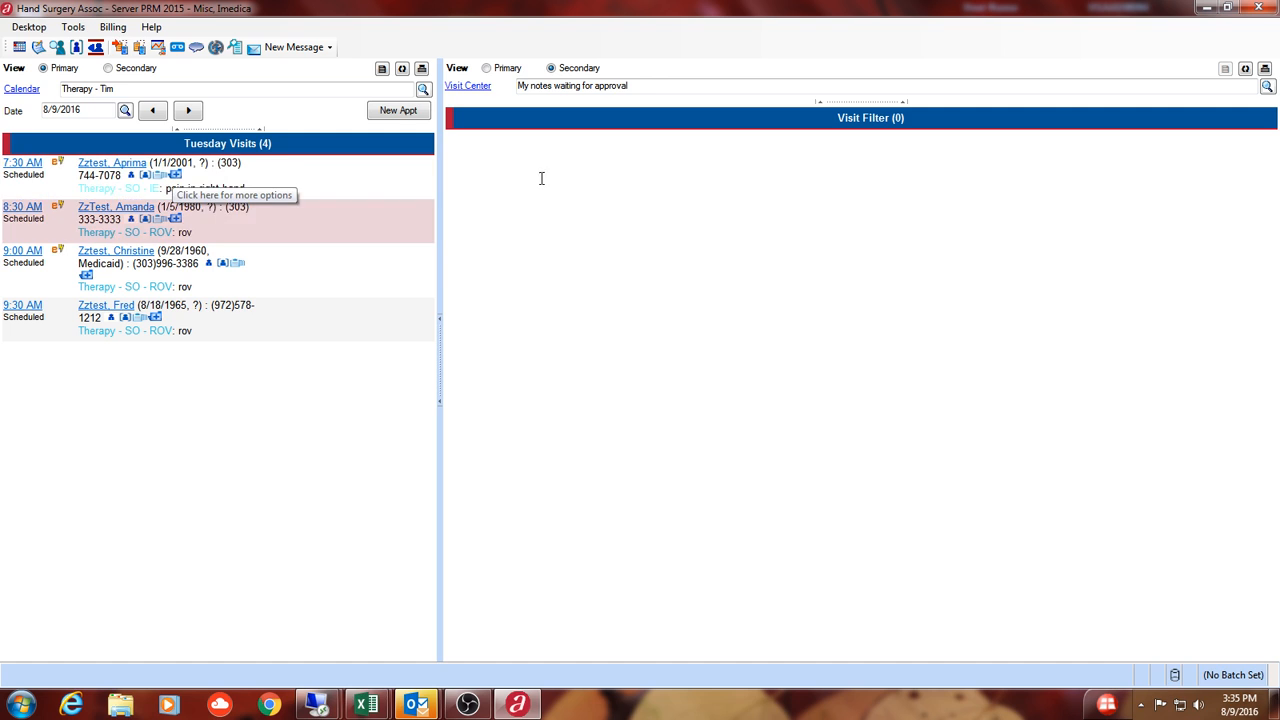
pyautogui.moveTo(628, 144)
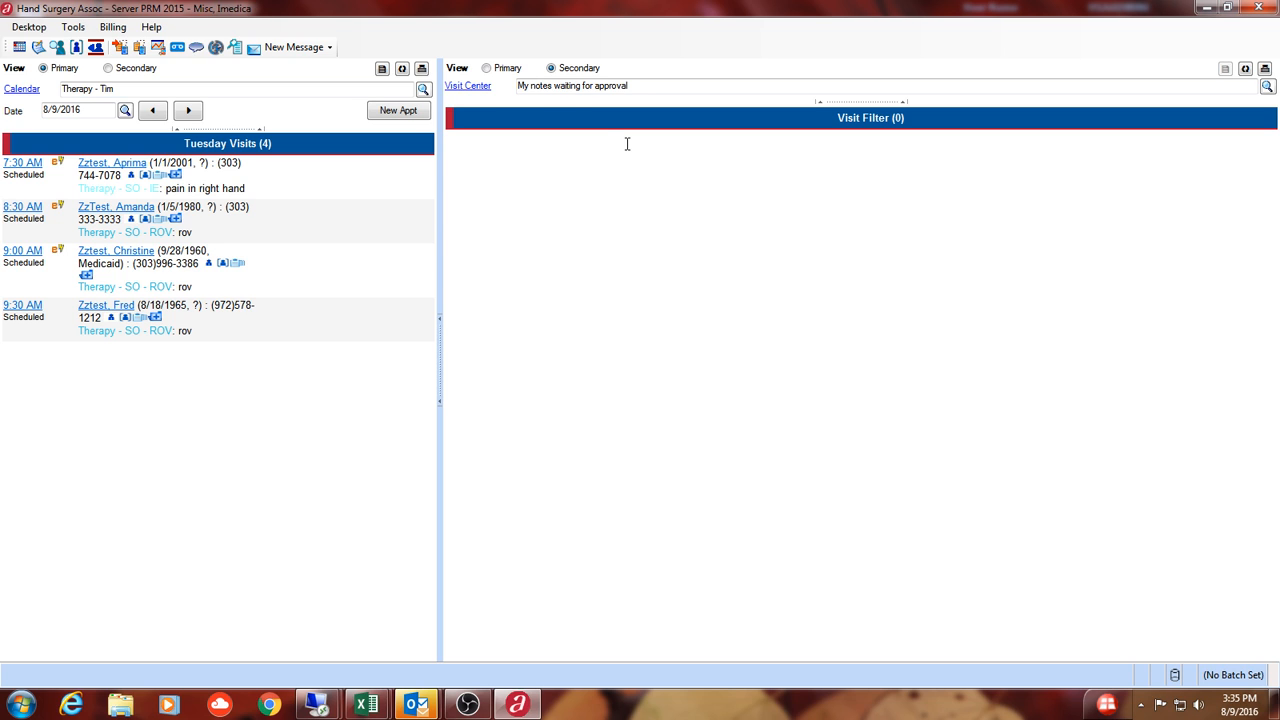
pyautogui.moveTo(476, 100)
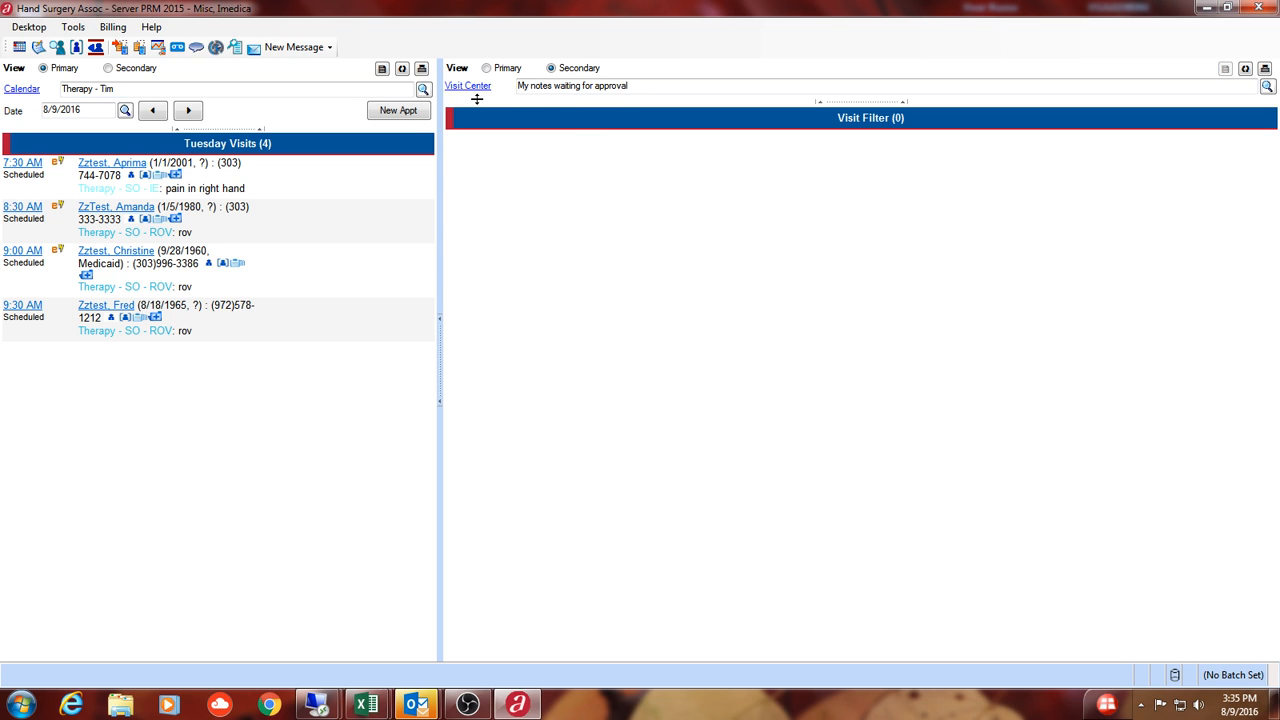